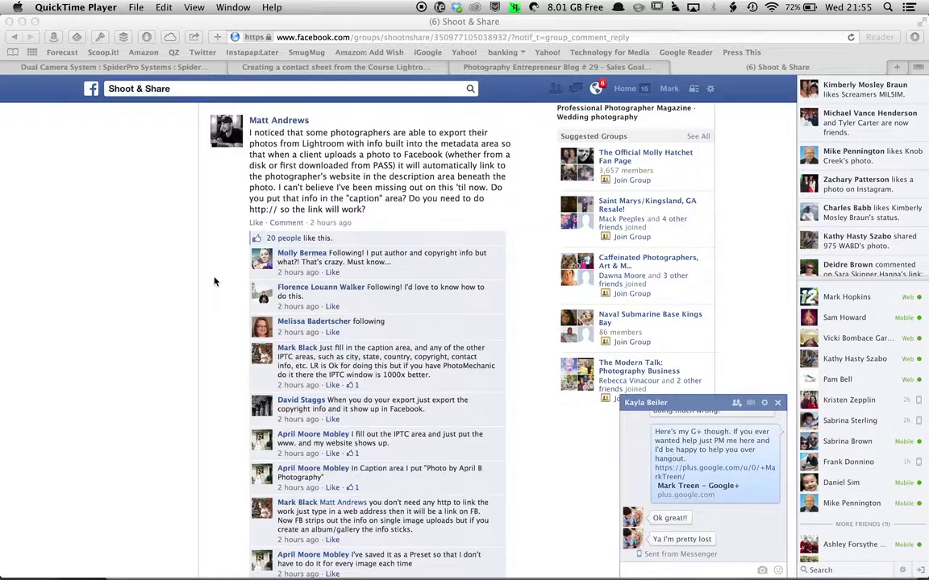
# Review the photo's copyright and creator metadata, then choose Edit Presets... from the Preset dropdown
pyautogui.scroll(-3)
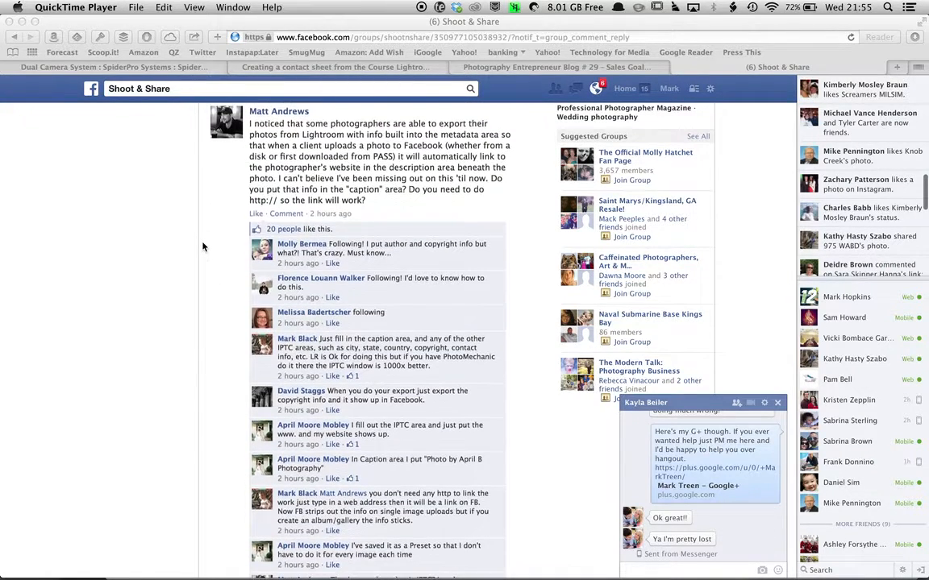
pyautogui.scroll(-3)
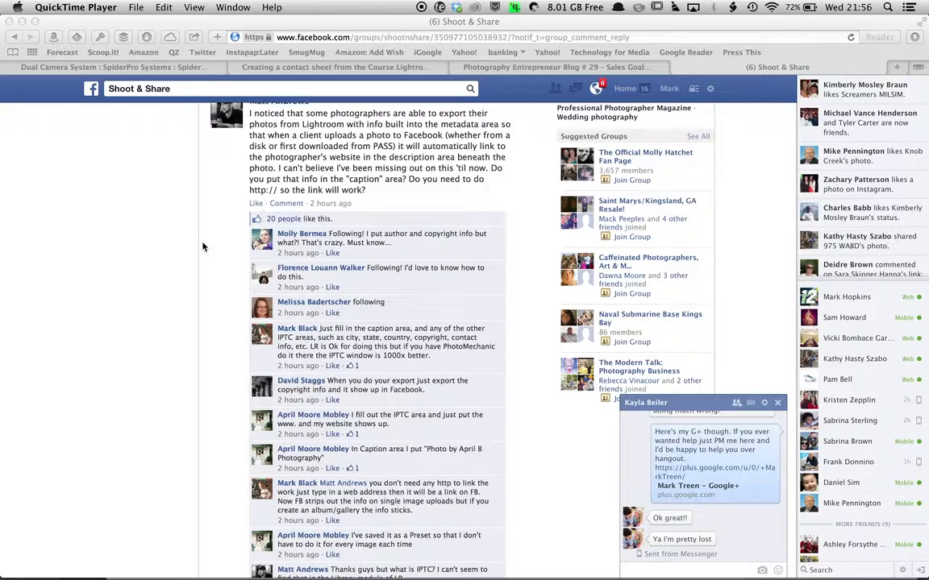
pyautogui.scroll(-3)
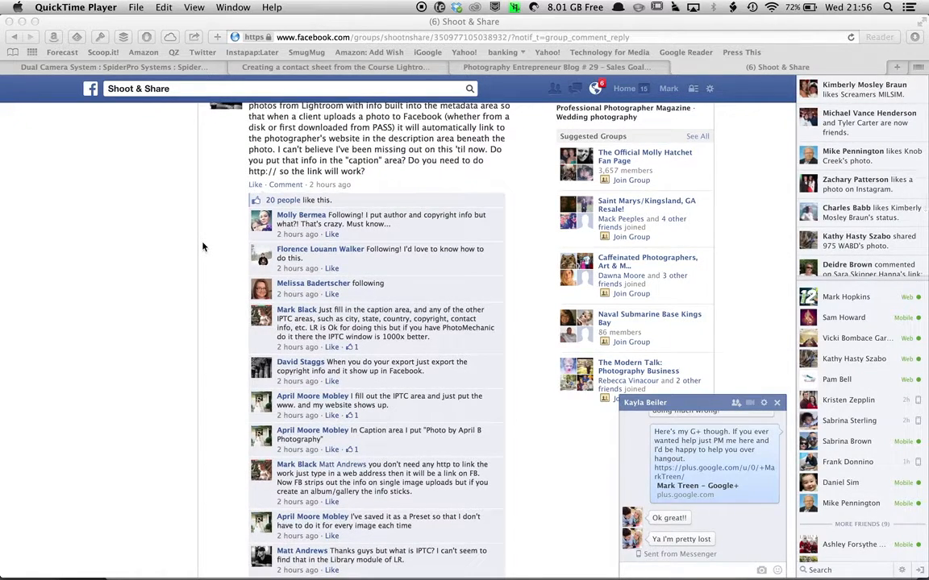
pyautogui.scroll(-3)
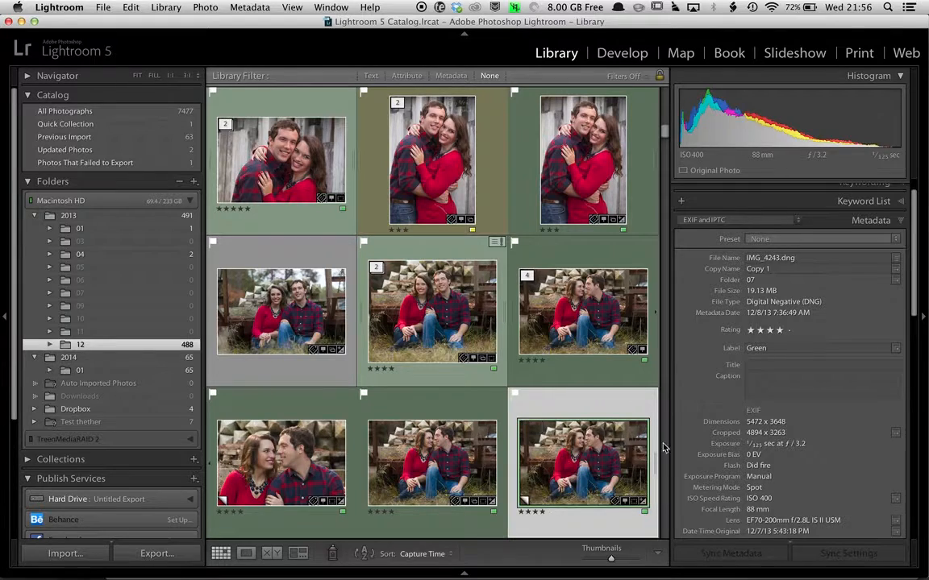
pyautogui.moveTo(695, 394)
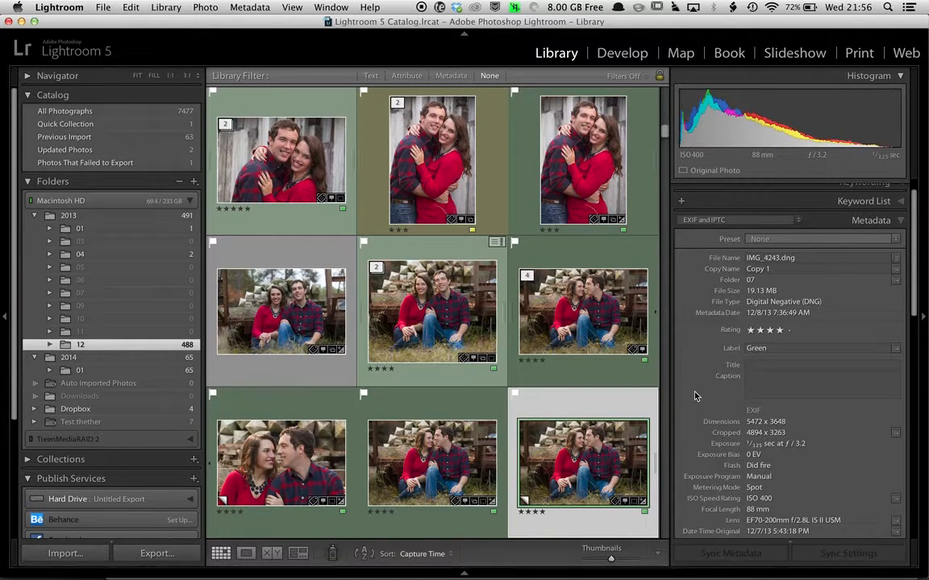
pyautogui.scroll(-3)
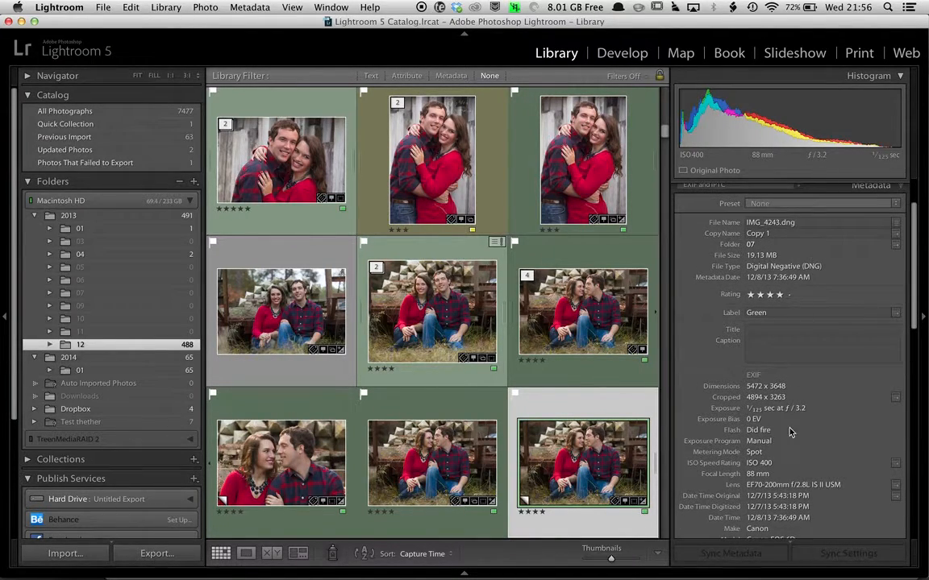
pyautogui.scroll(-3)
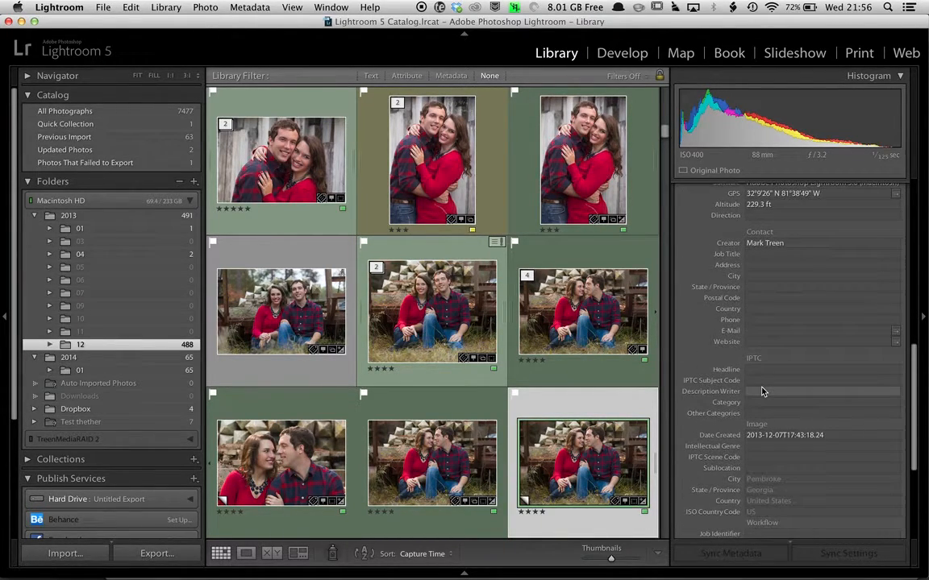
pyautogui.scroll(-3)
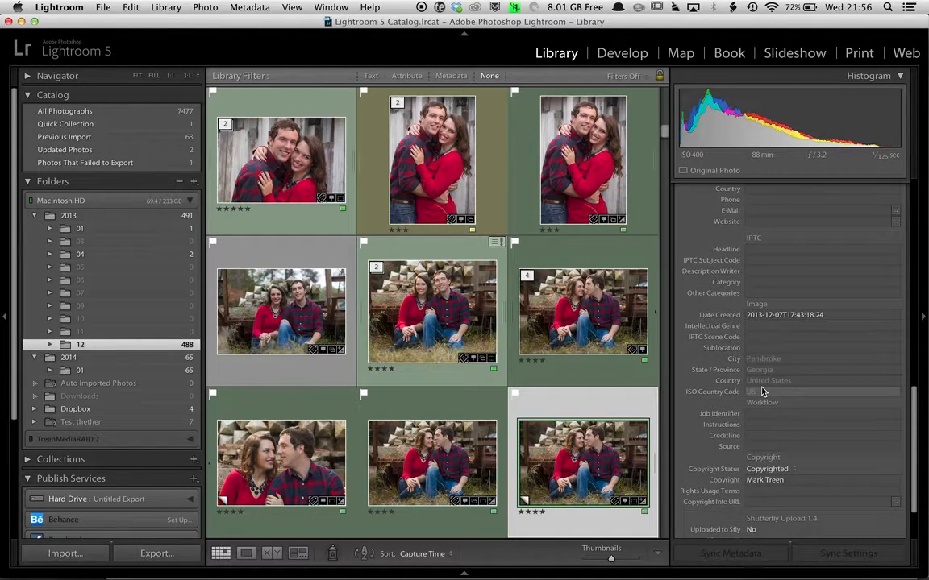
pyautogui.scroll(-3)
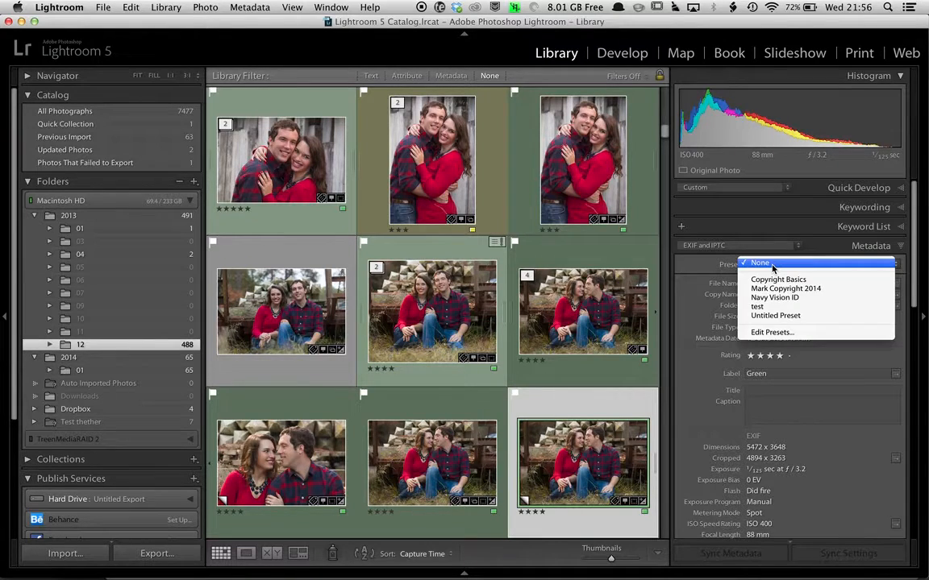
pyautogui.moveTo(770, 333)
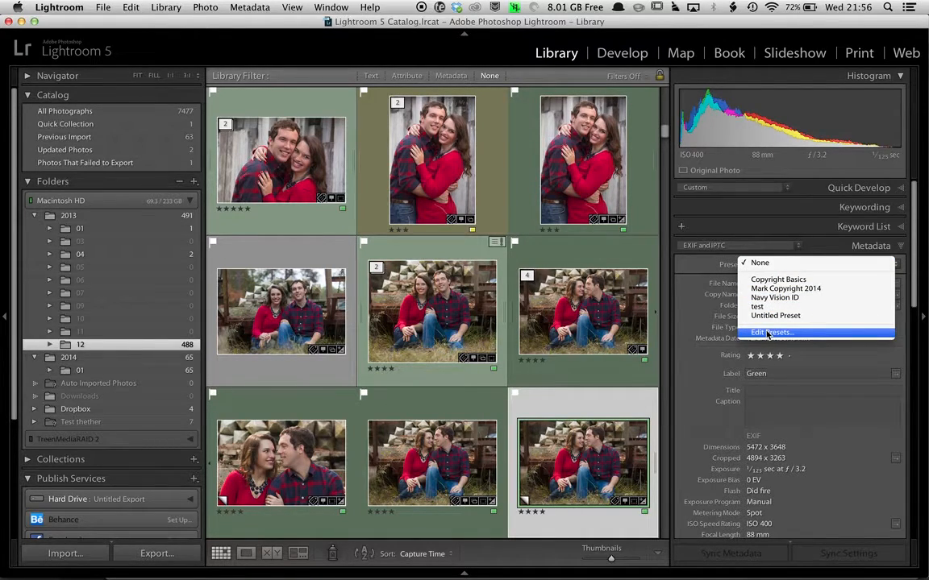
pyautogui.click(769, 333)
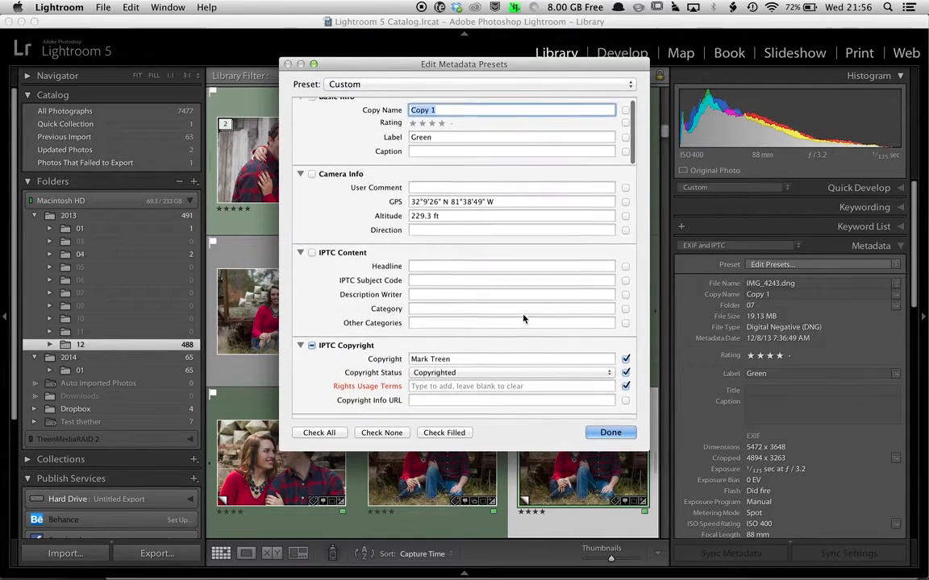
pyautogui.scroll(-3)
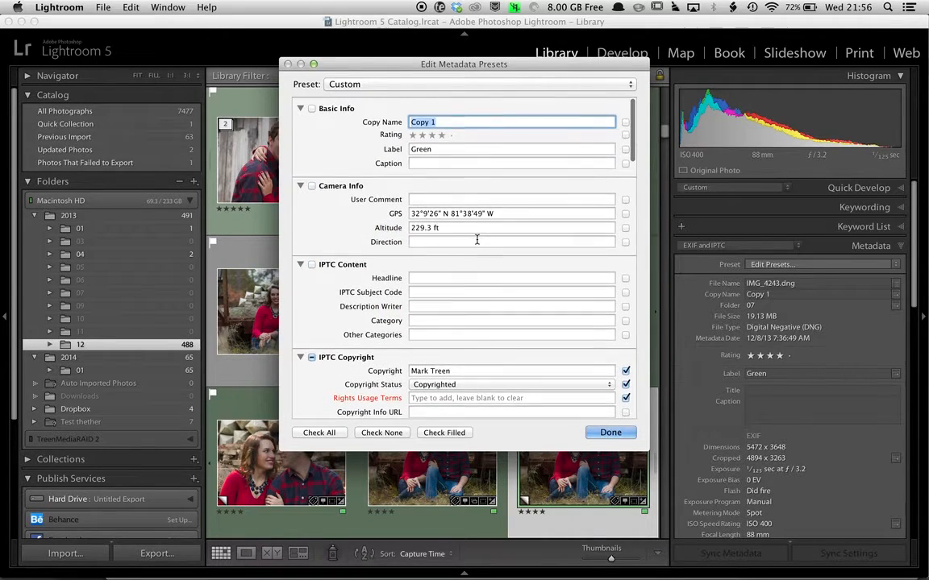
pyautogui.scroll(-3)
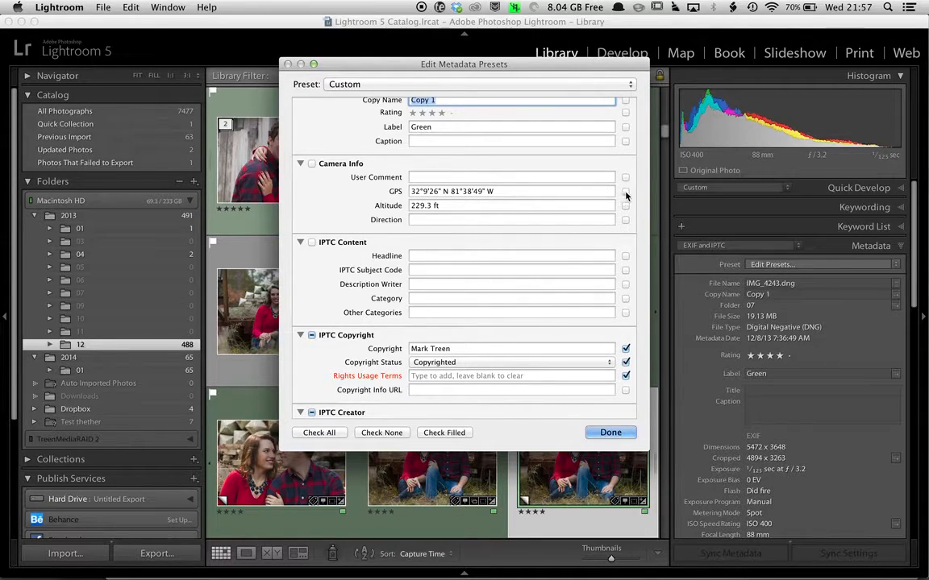
pyautogui.click(625, 190)
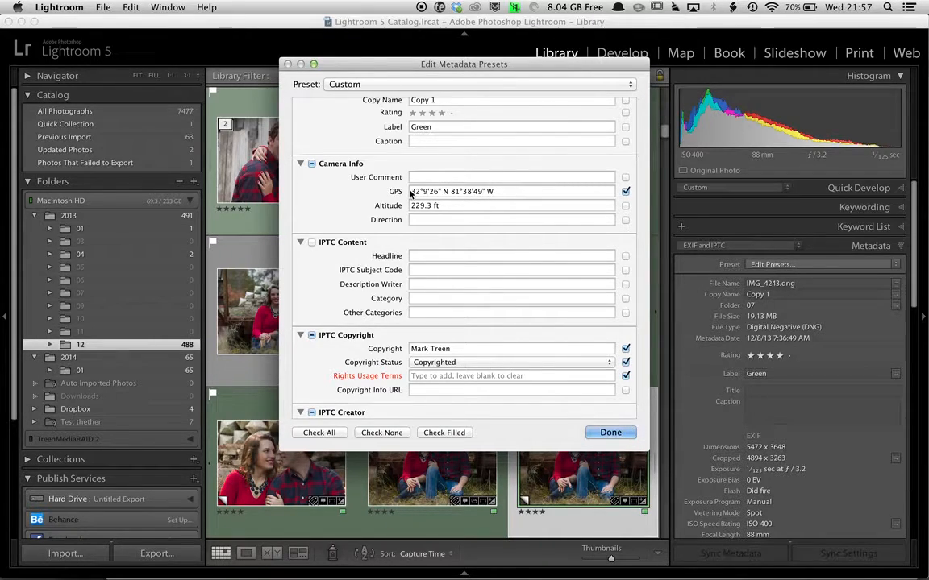
pyautogui.click(625, 190)
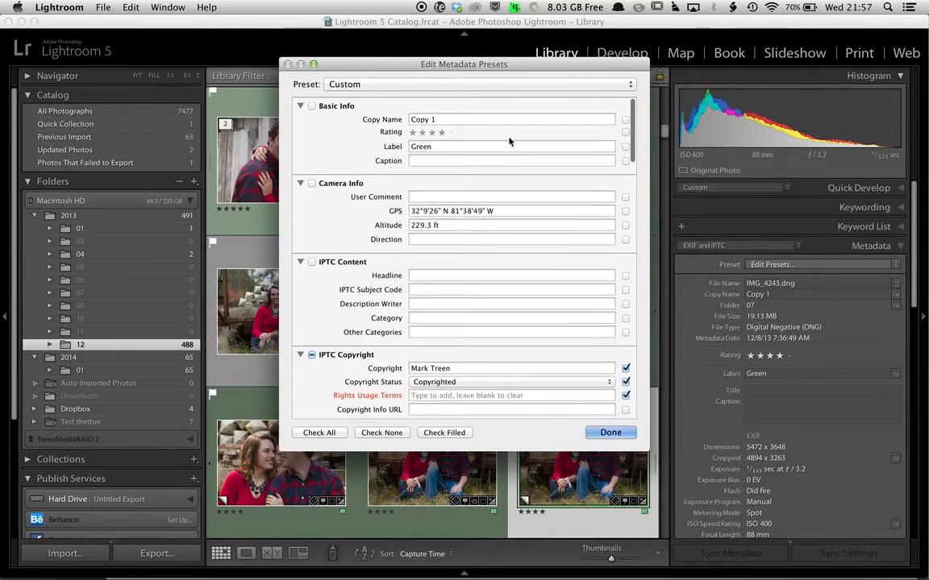
pyautogui.scroll(-3)
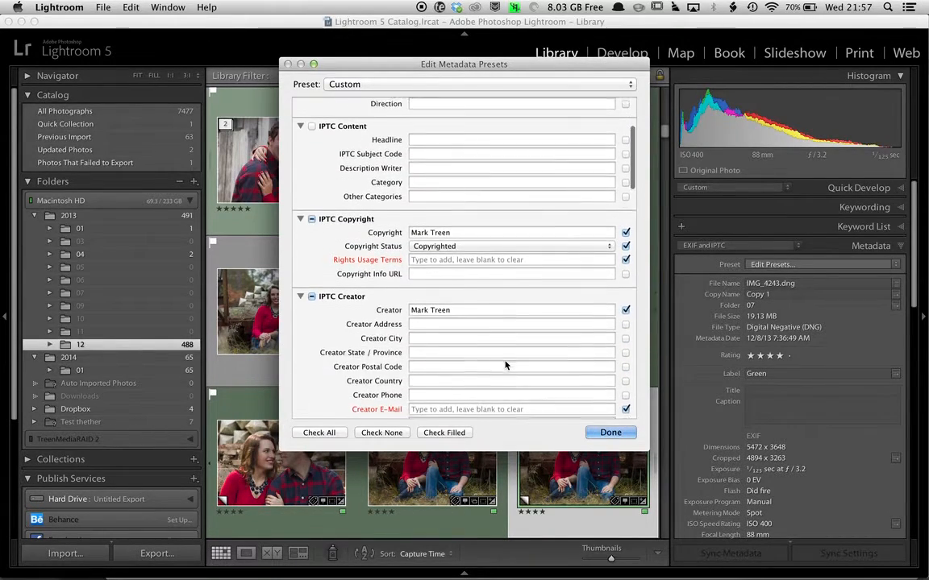
pyautogui.scroll(-3)
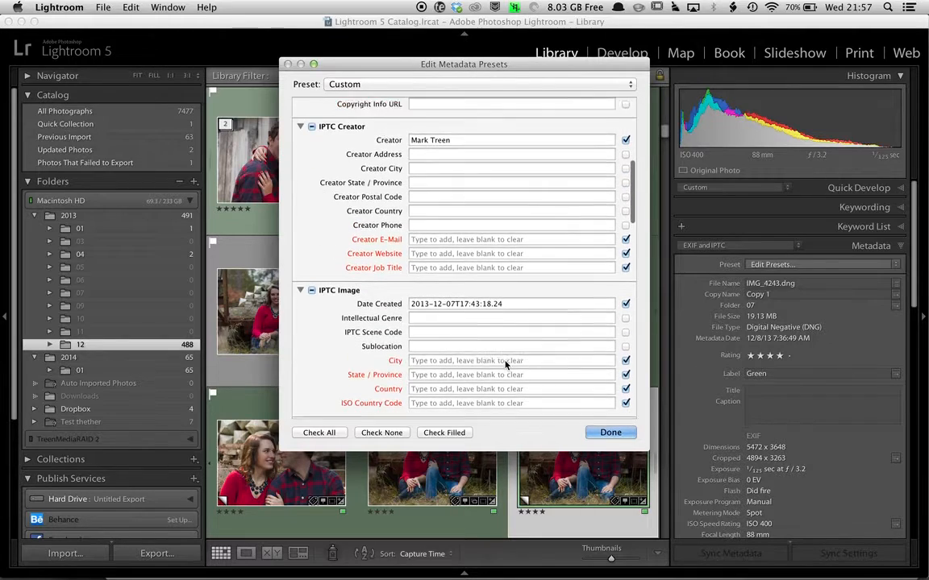
pyautogui.scroll(-3)
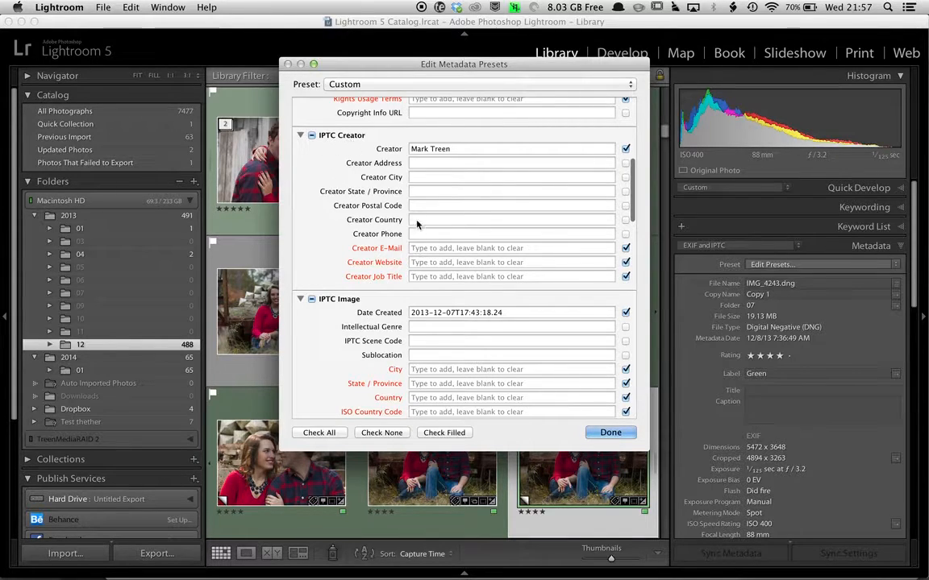
pyautogui.click(510, 261)
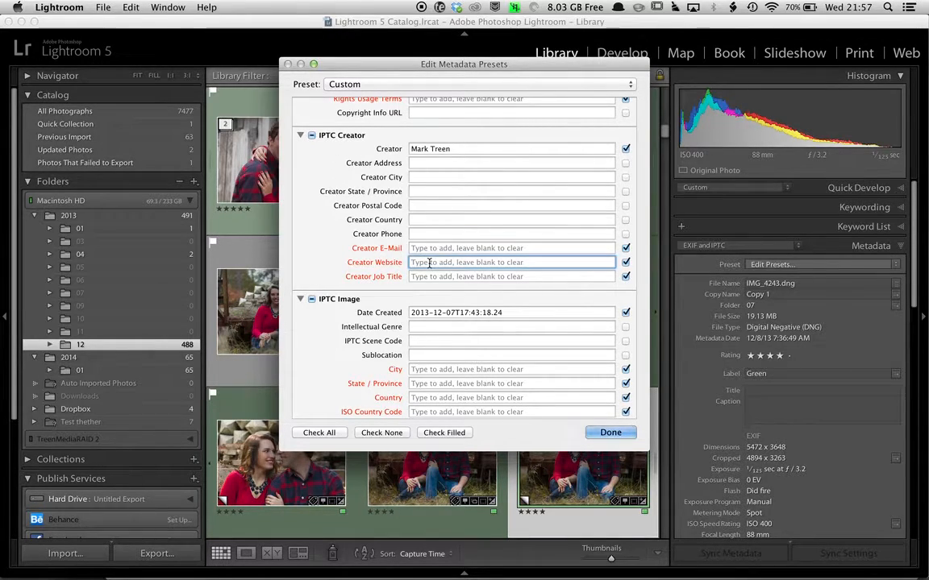
pyautogui.write('tm')
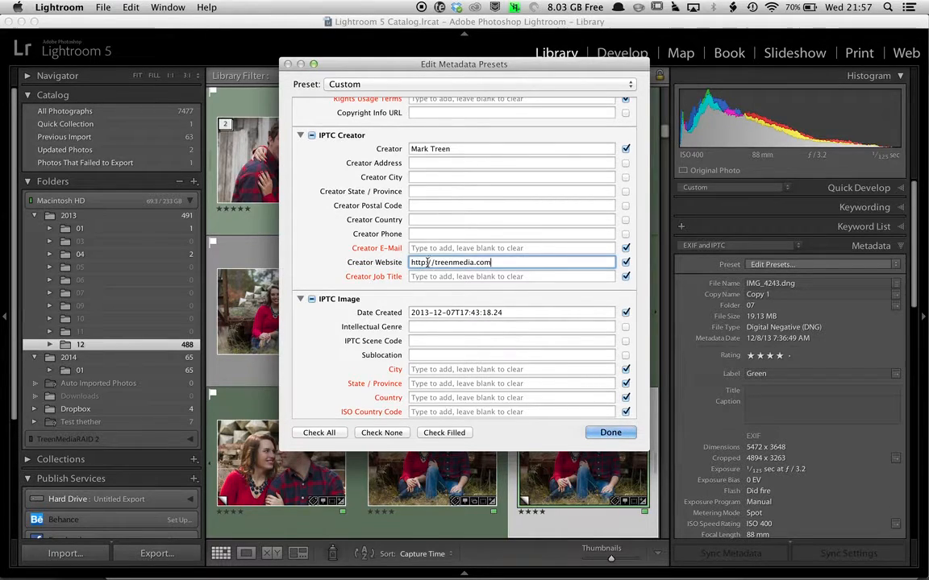
pyautogui.click(511, 248)
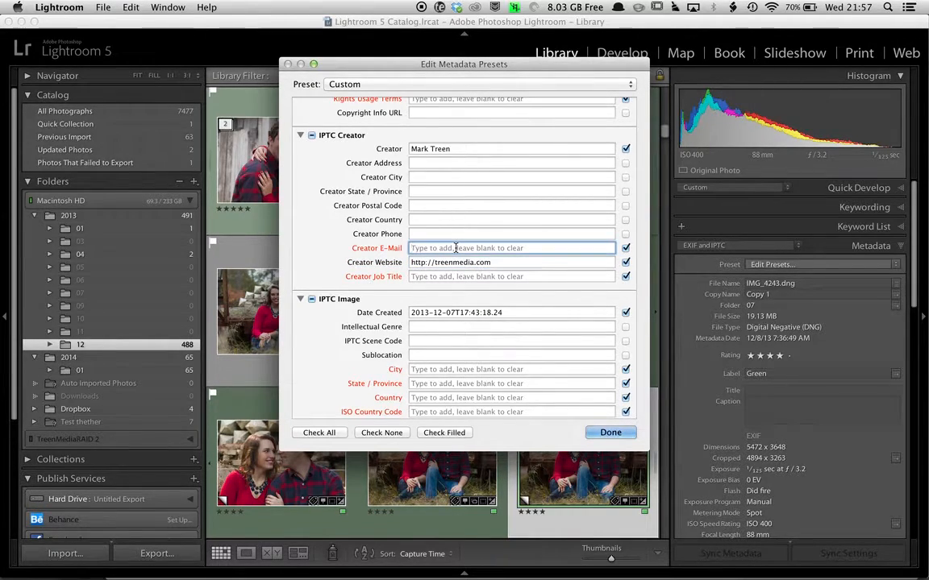
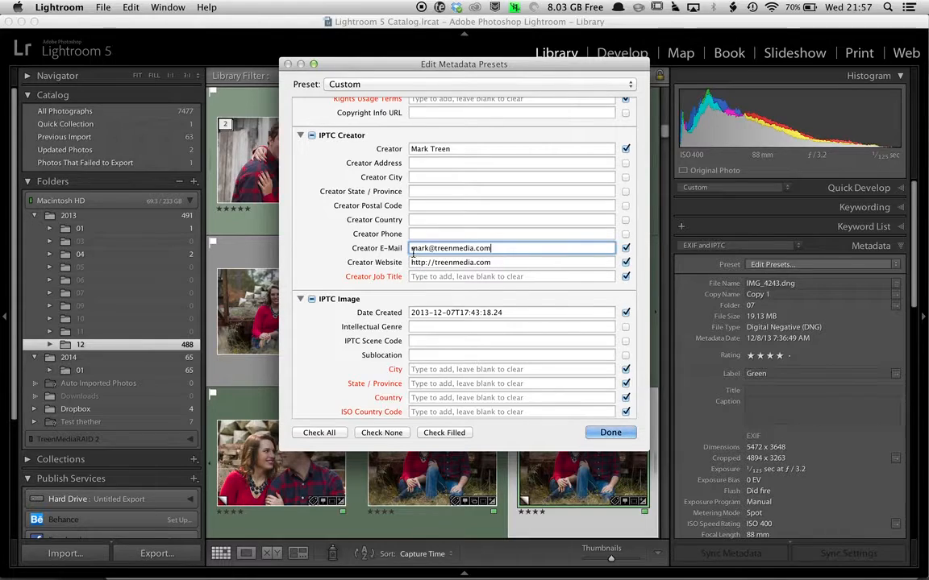
pyautogui.moveTo(483, 302)
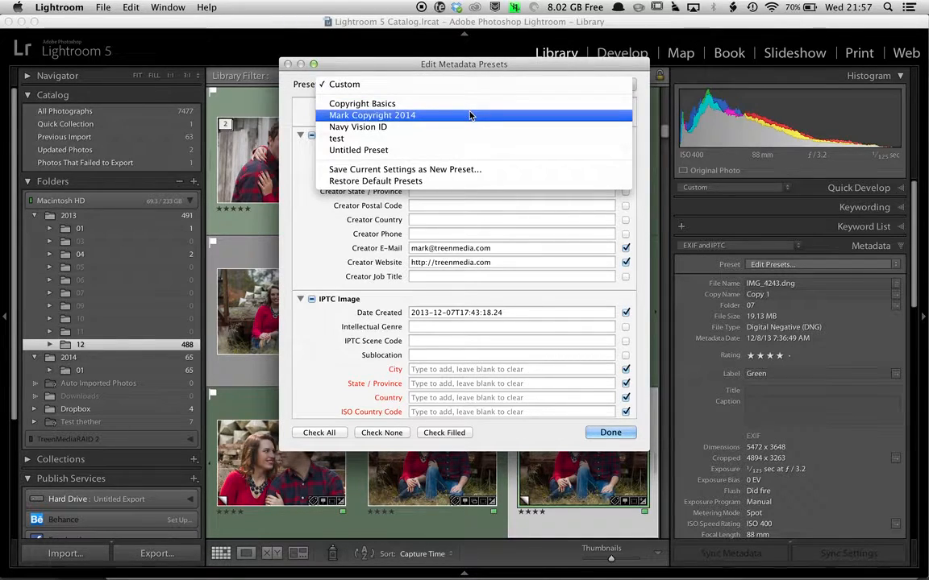
# Update the Mark Copyright 2014 preset with the current settings and finish with Done
pyautogui.click(371, 115)
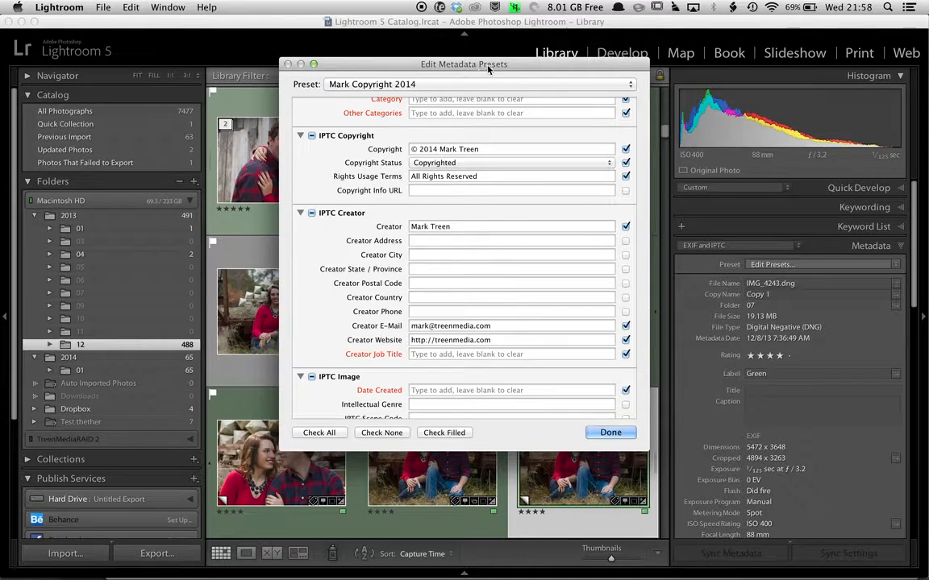
pyautogui.click(610, 432)
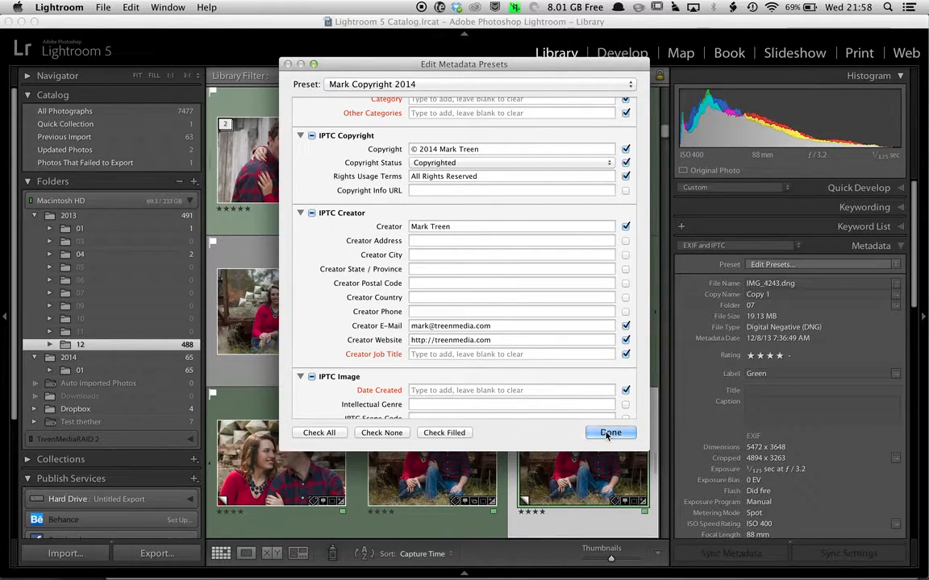
pyautogui.click(610, 432)
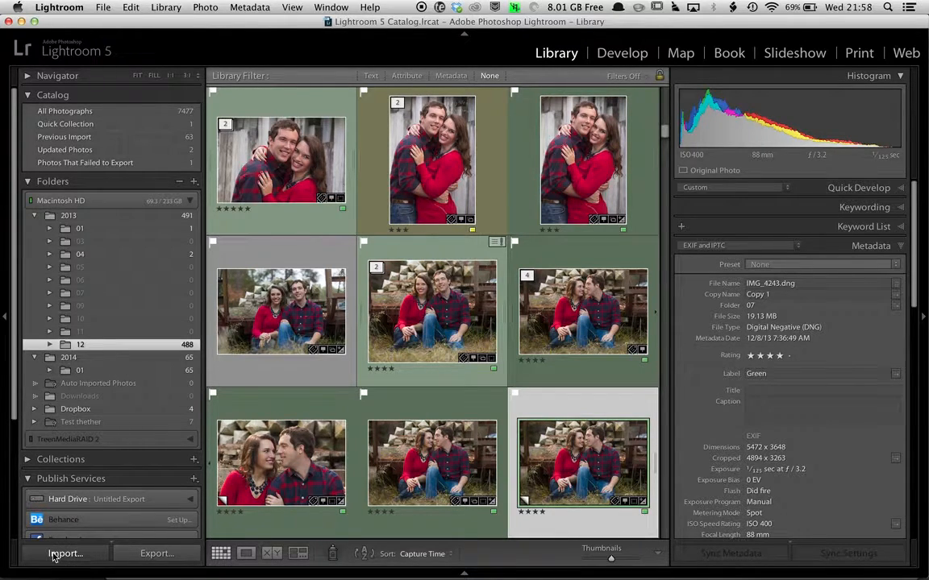
# Start Import... from the bottom left of the Library module
pyautogui.click(64, 554)
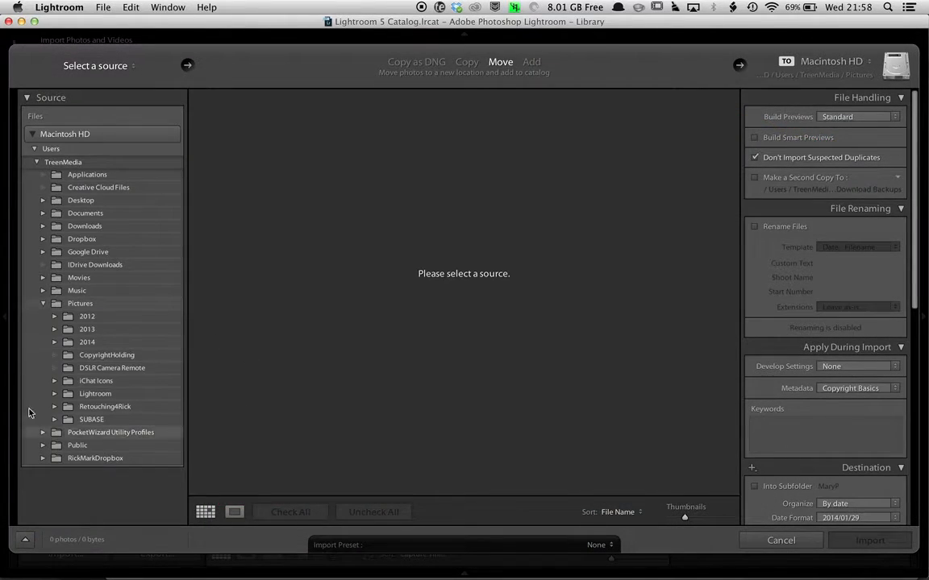
pyautogui.moveTo(105, 507)
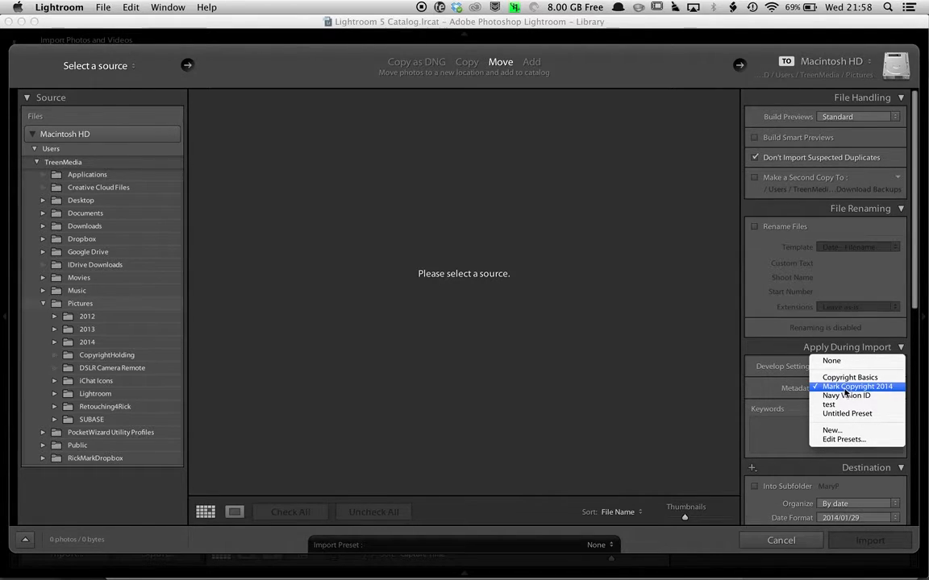
pyautogui.moveTo(832, 387)
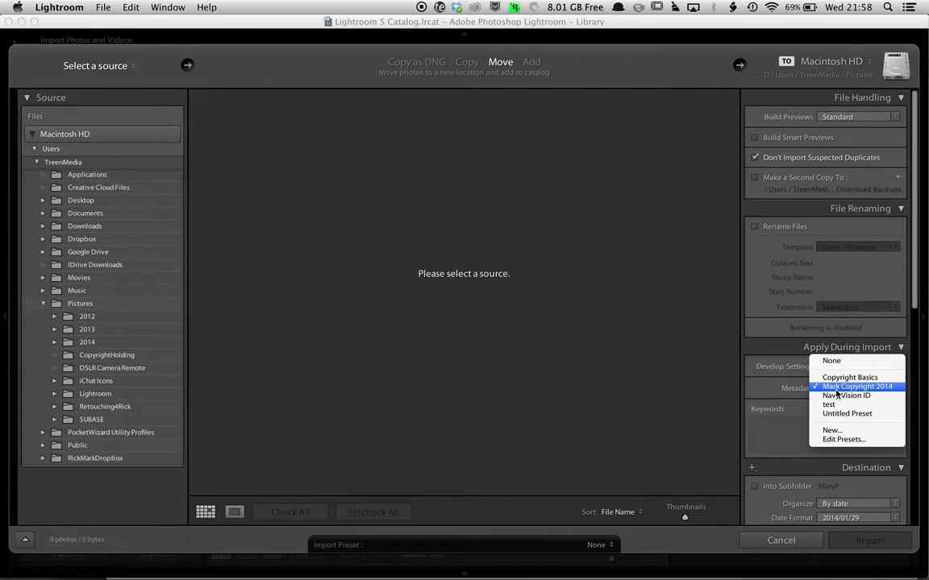
# Point at Mark Copyright 2014 in the Apply During Import Metadata dropdown, then Cmd-Tab away
pyautogui.press('Cmd+Tab')
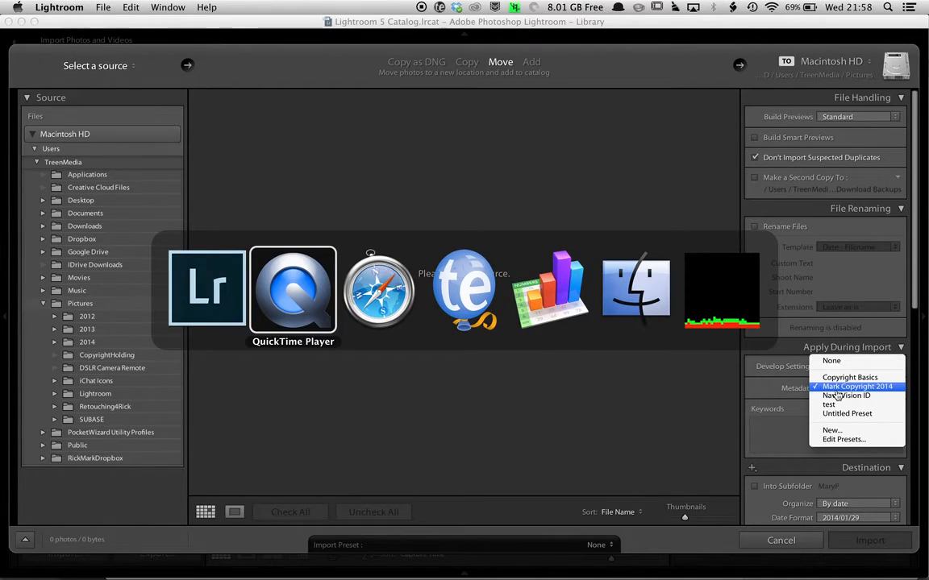